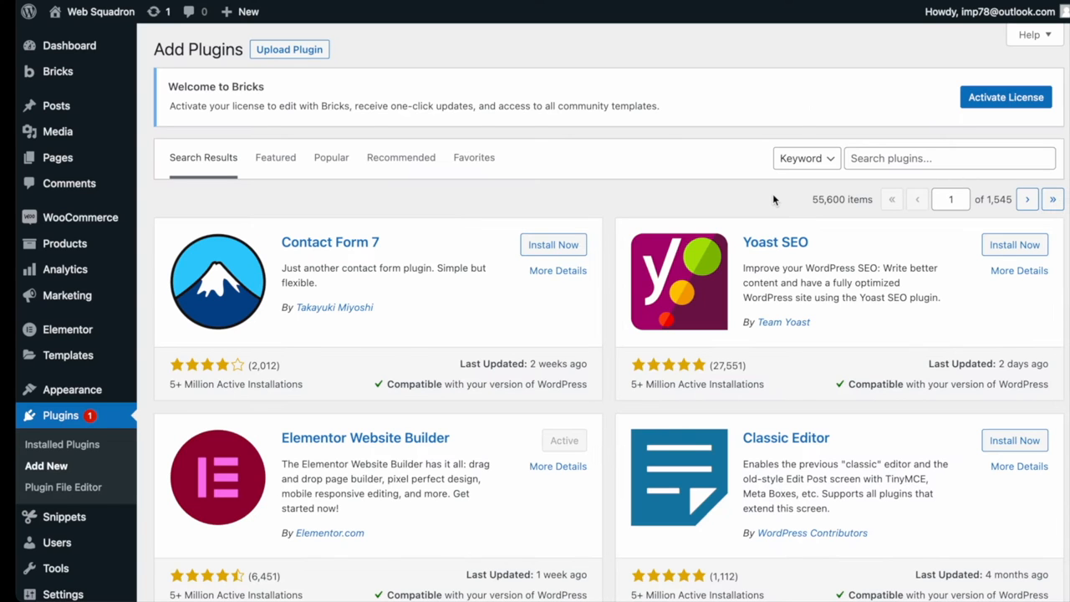
Open All Snippets to list the inactive 'Snip' and 'Change £0 to be Free' snippets.
{"action": "left_click", "coordinate": [949, 158]}
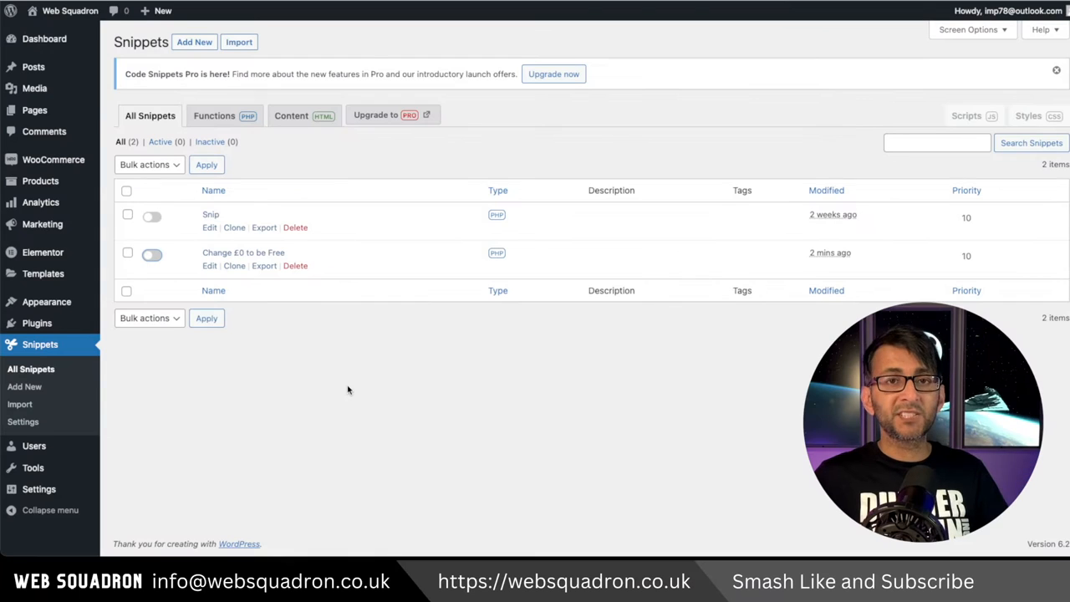
Add the 'New badge for Woo 10 Days' PHP snippet, save it, and activate it.
{"action": "left_click", "coordinate": [194, 42]}
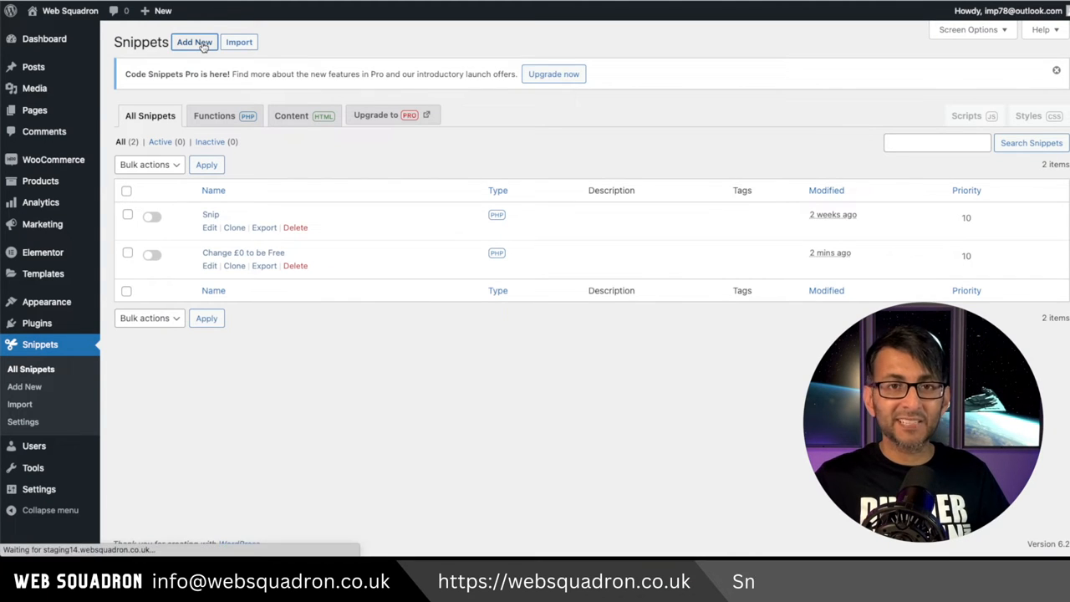
{"action": "left_click", "coordinate": [194, 42]}
{"action": "type", "text": "New badge for Woo 10 Days"}
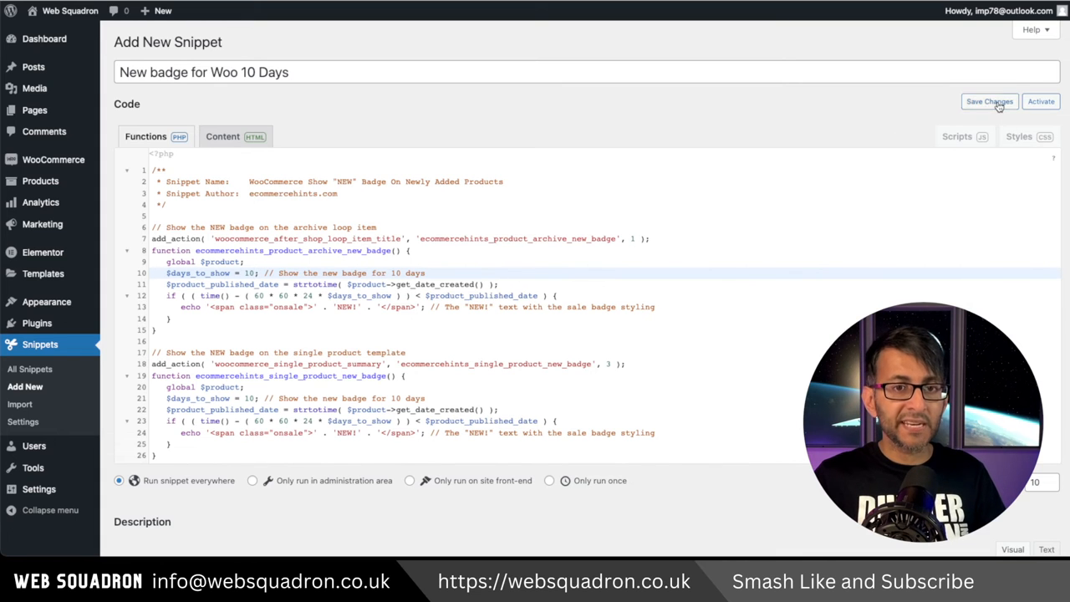
{"action": "left_click", "coordinate": [990, 101]}
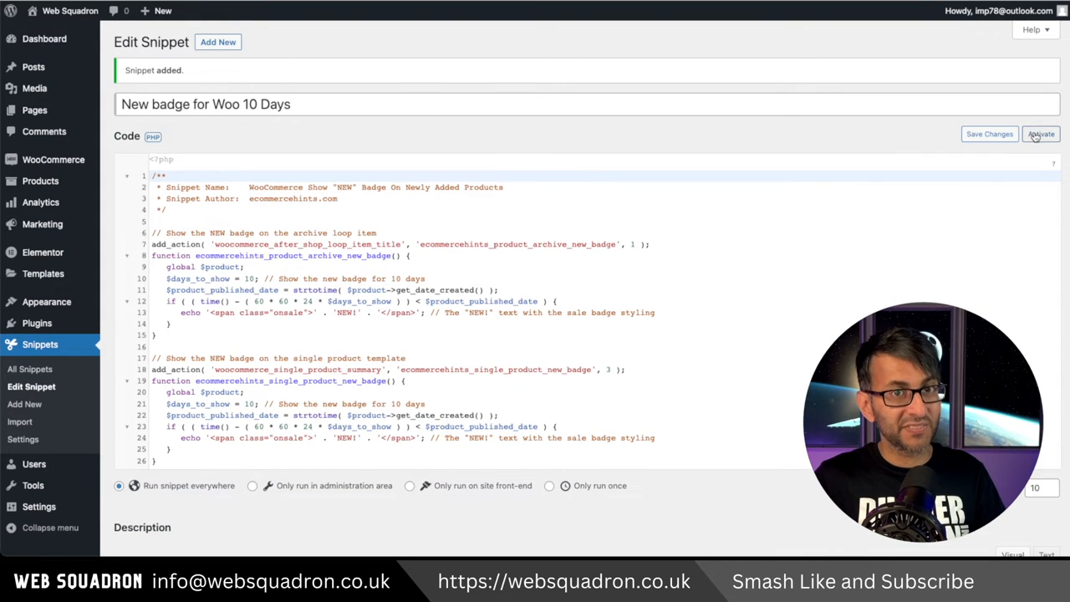
{"action": "left_click", "coordinate": [1040, 134]}
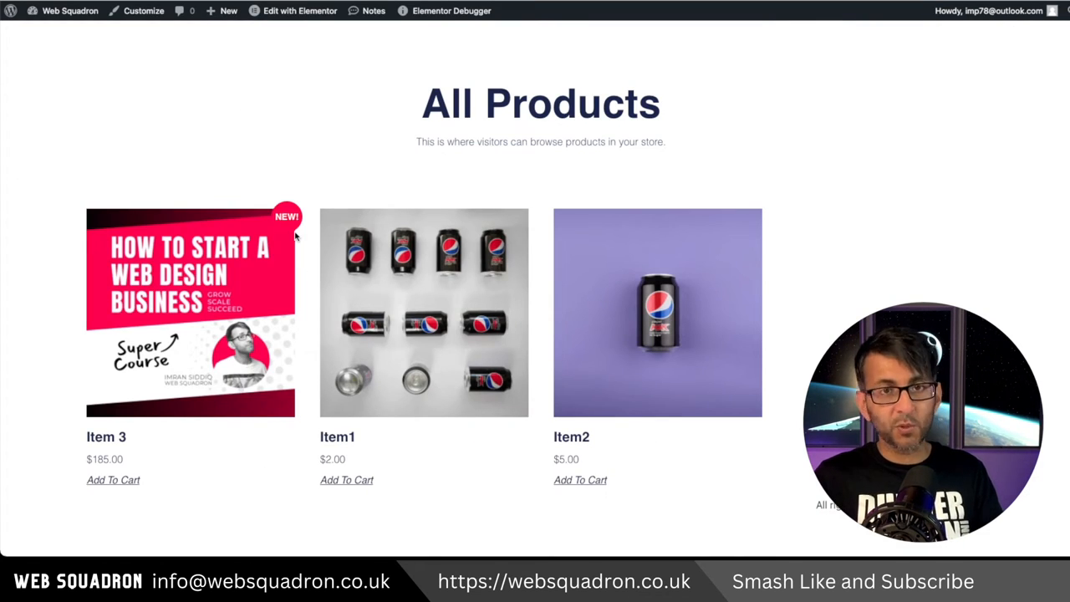
{"action": "mouse_move", "coordinate": [299, 266]}
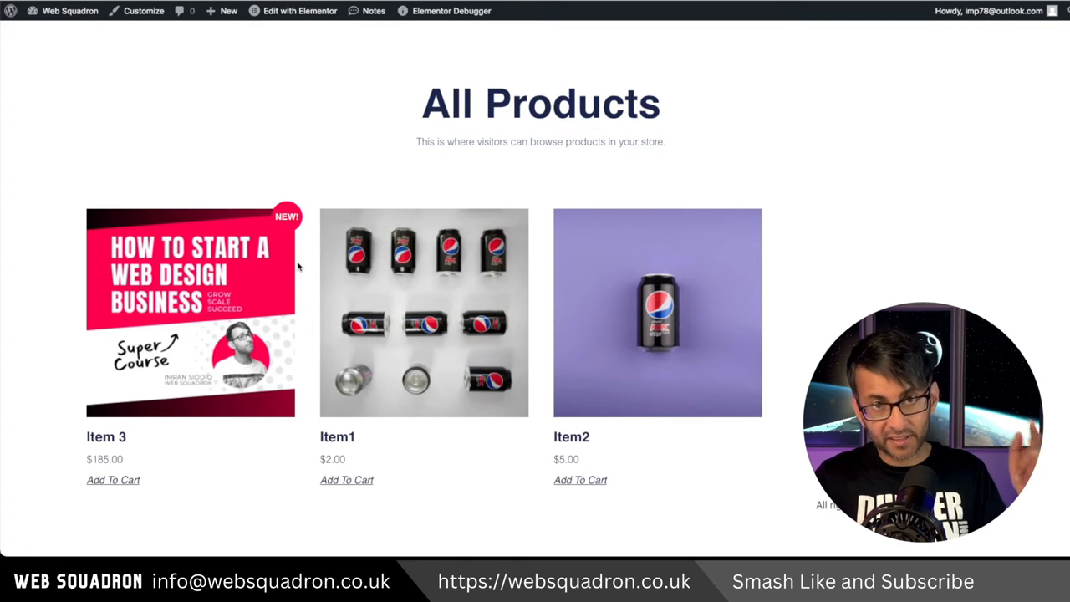
{"action": "mouse_move", "coordinate": [366, 181]}
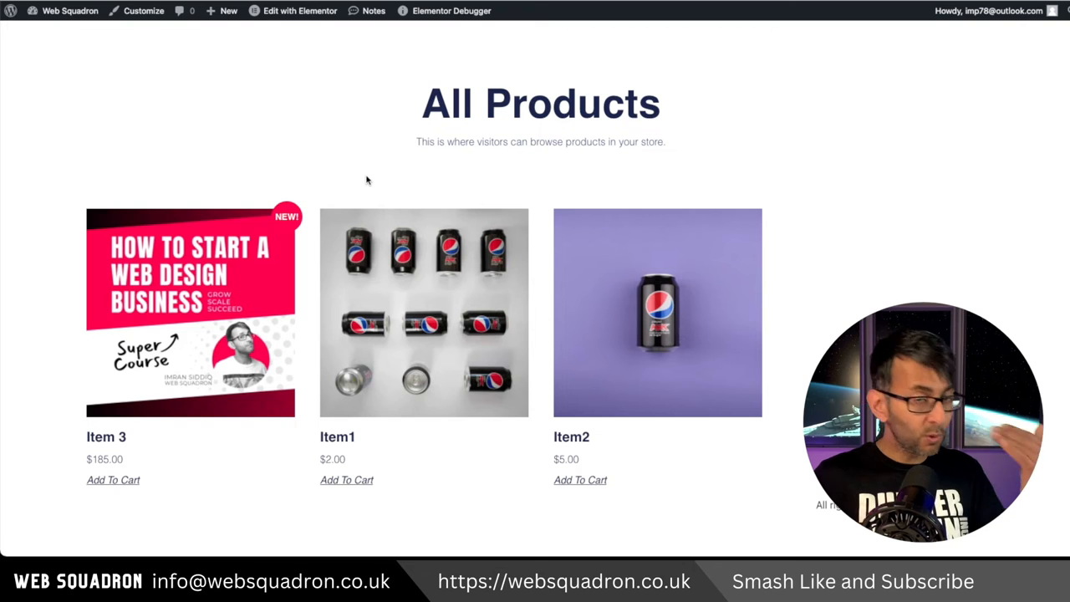